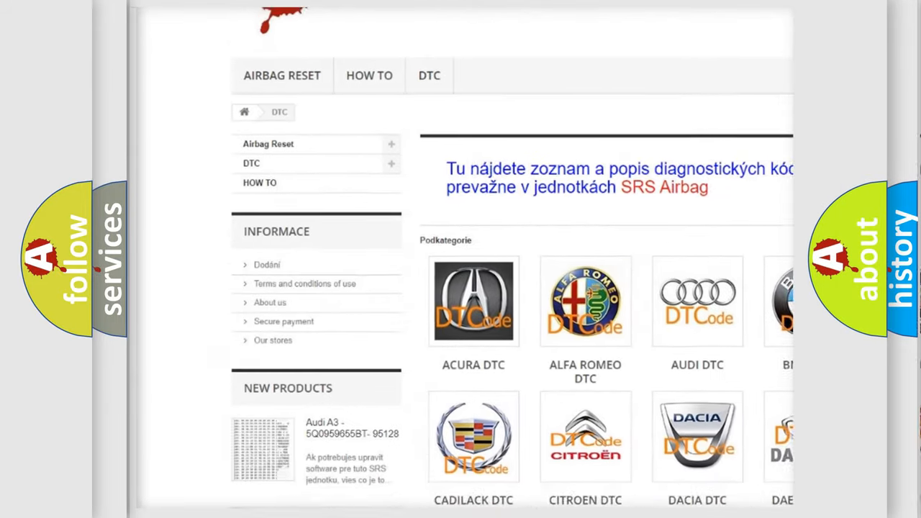
scroll("down", 3)
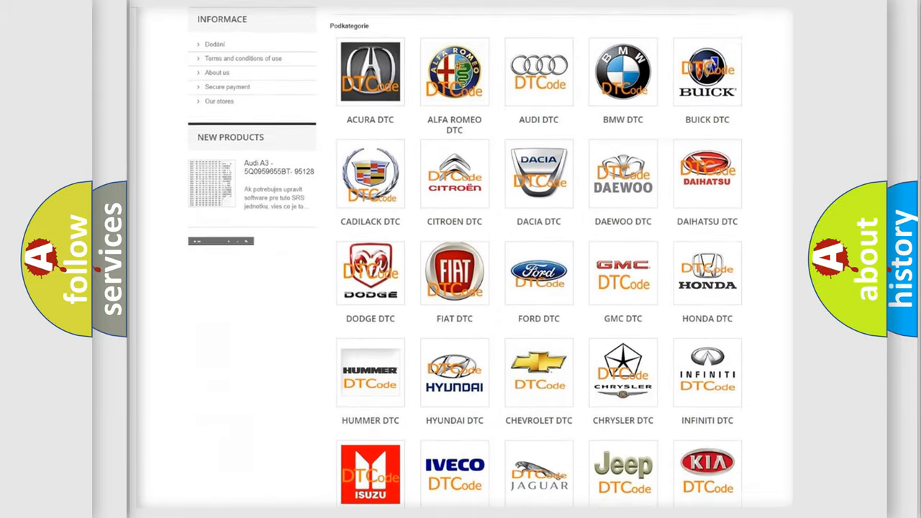
scroll("down", 3)
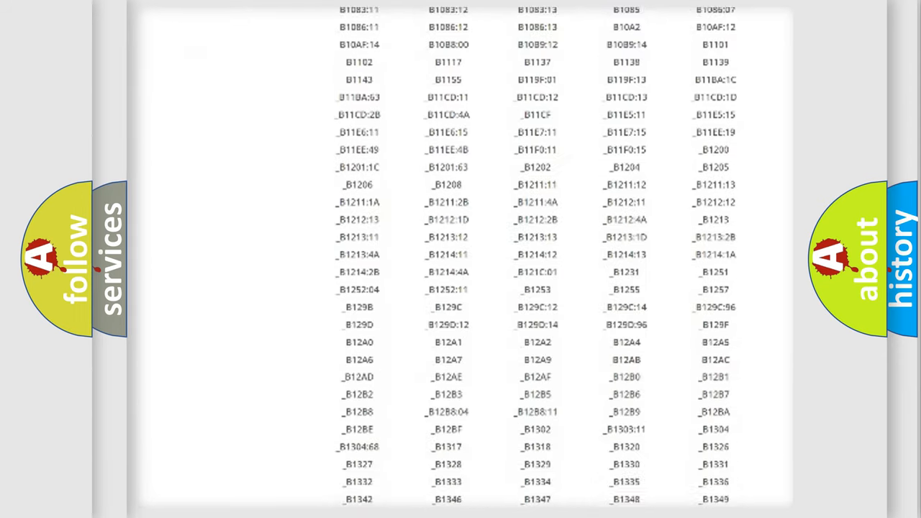
scroll("down", 3)
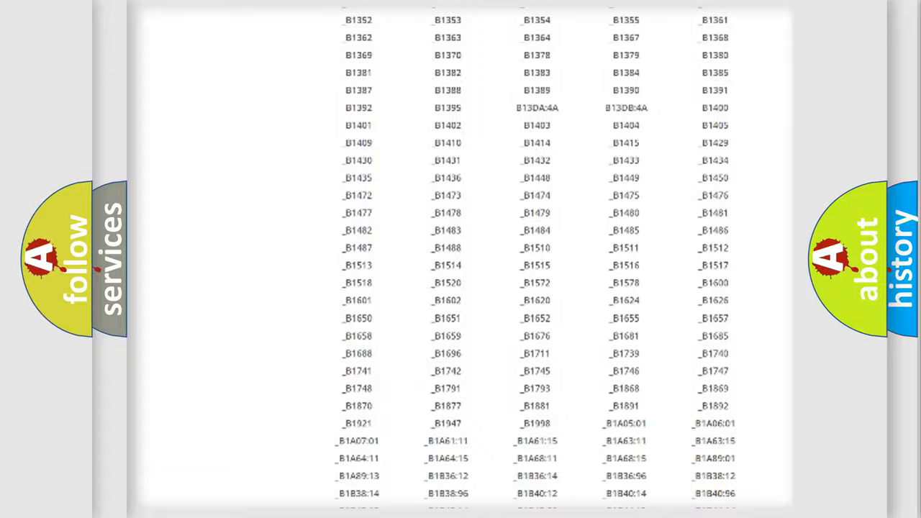